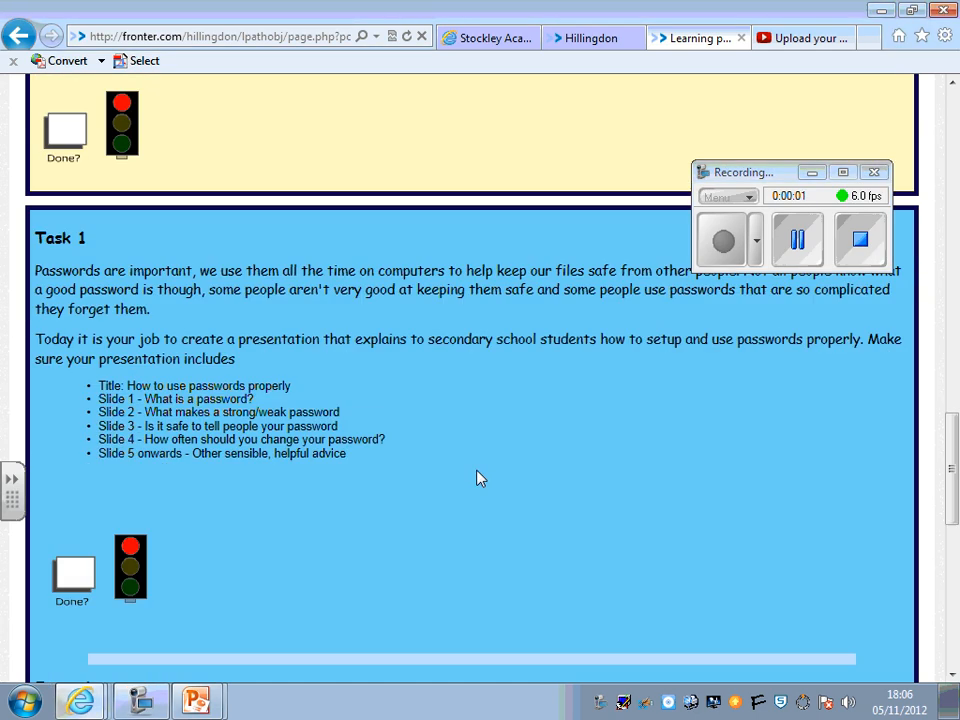
# Scroll to the Task 1 slide title list in Fronter and copy the title text.
pyautogui.scroll(-3)
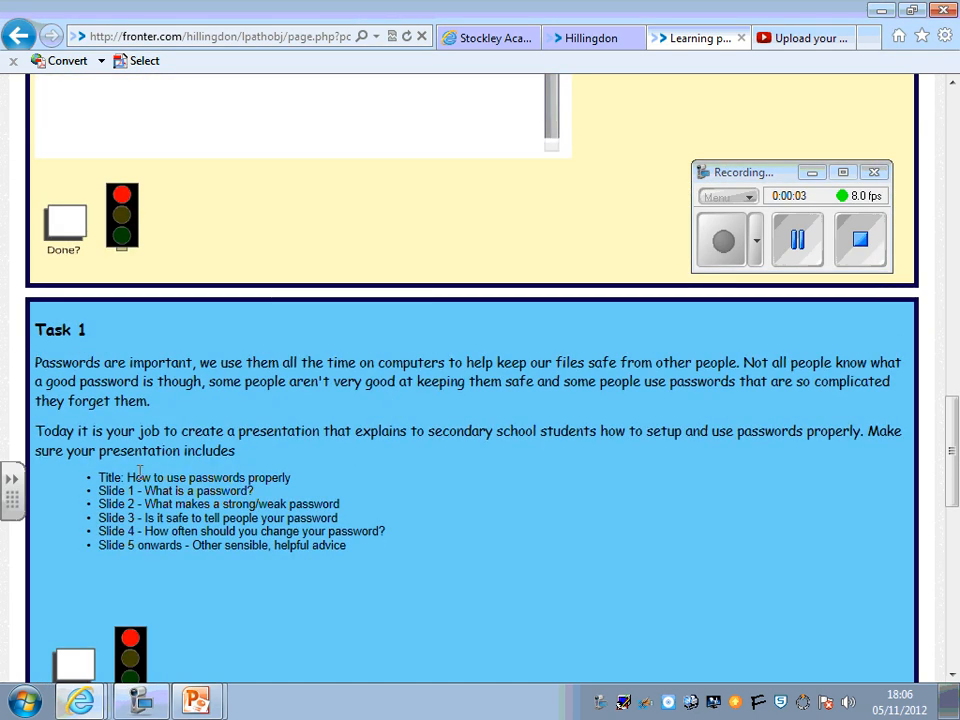
pyautogui.moveTo(126, 477); pyautogui.dragTo(347, 545)
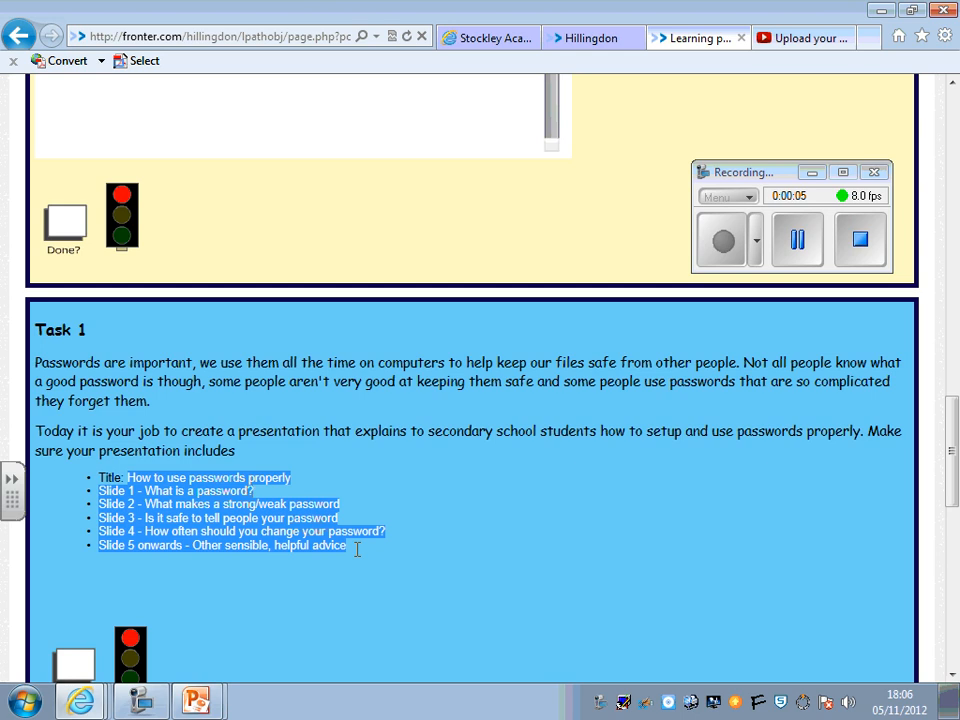
pyautogui.click(365, 551)
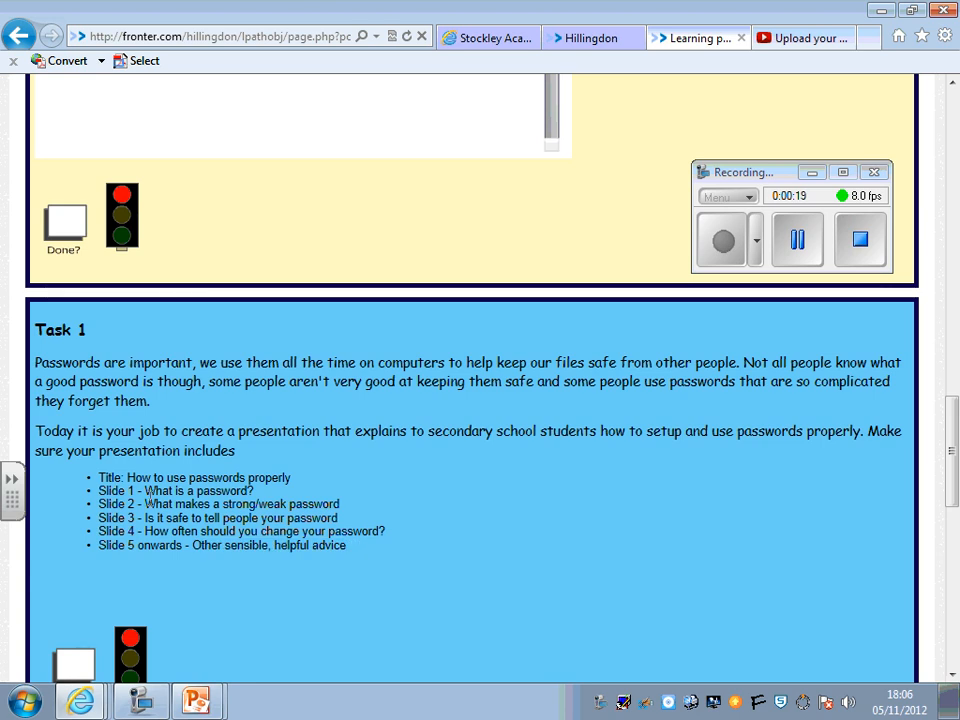
pyautogui.doubleClick(197, 490)
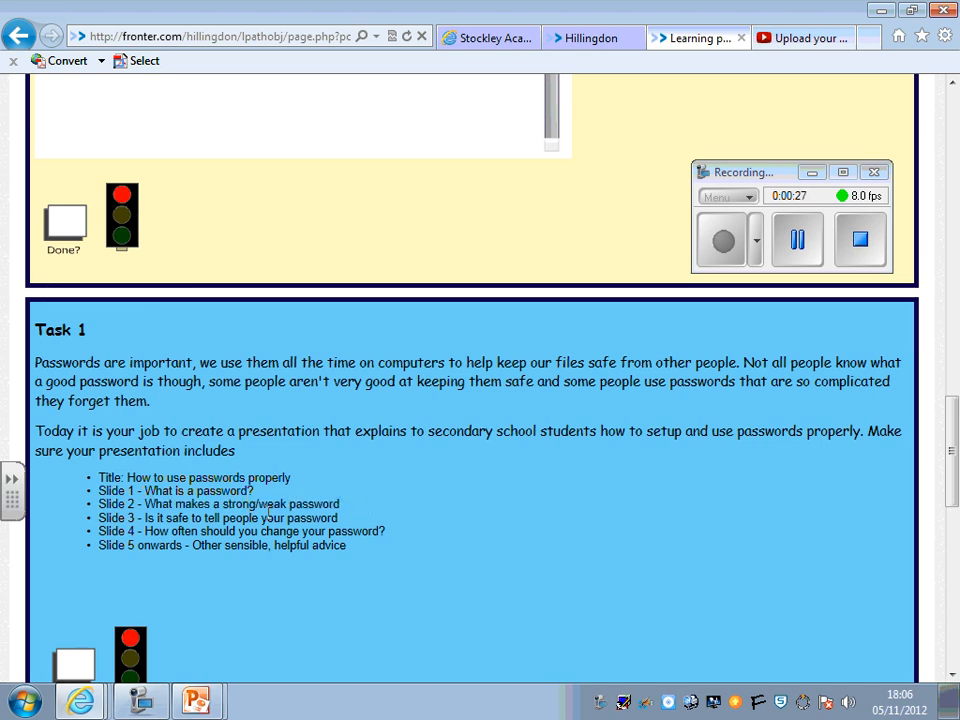
pyautogui.moveTo(358, 531)
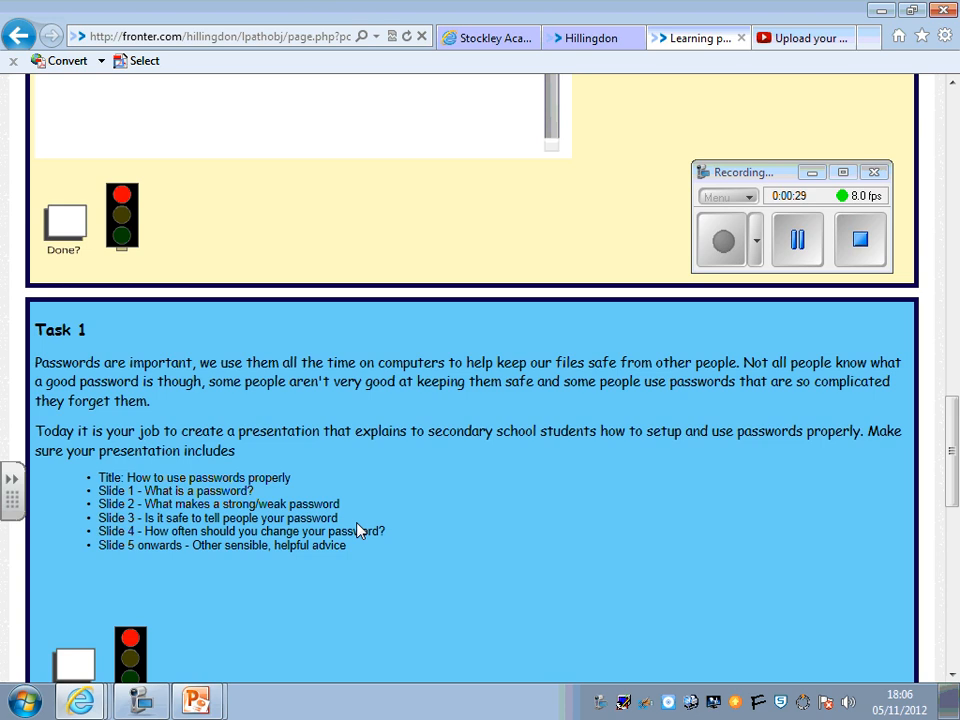
pyautogui.moveTo(352, 548)
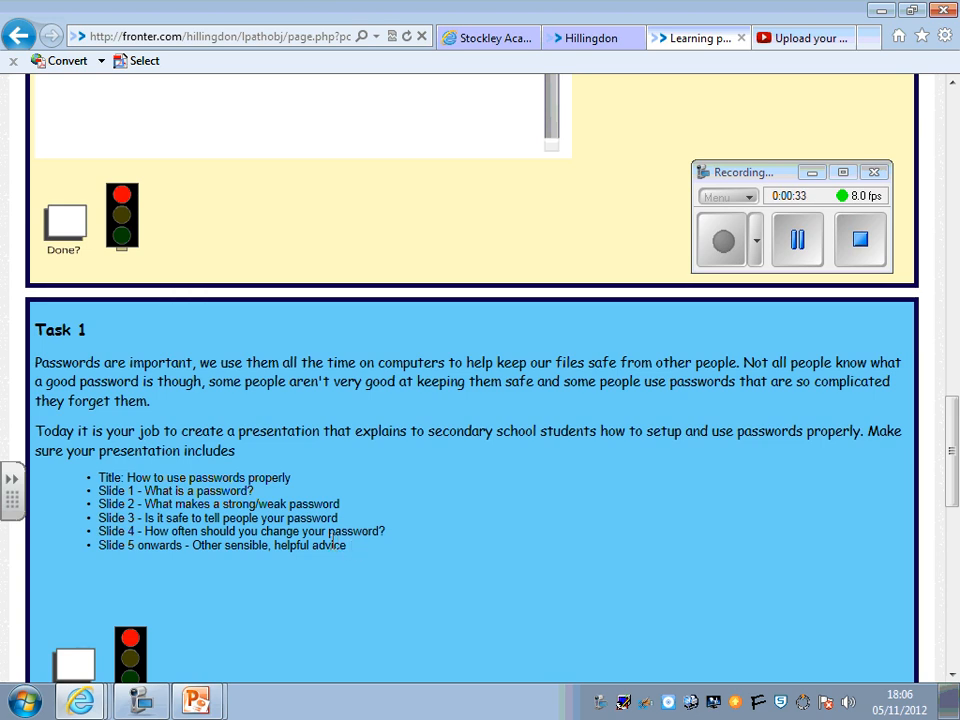
pyautogui.moveTo(352, 555)
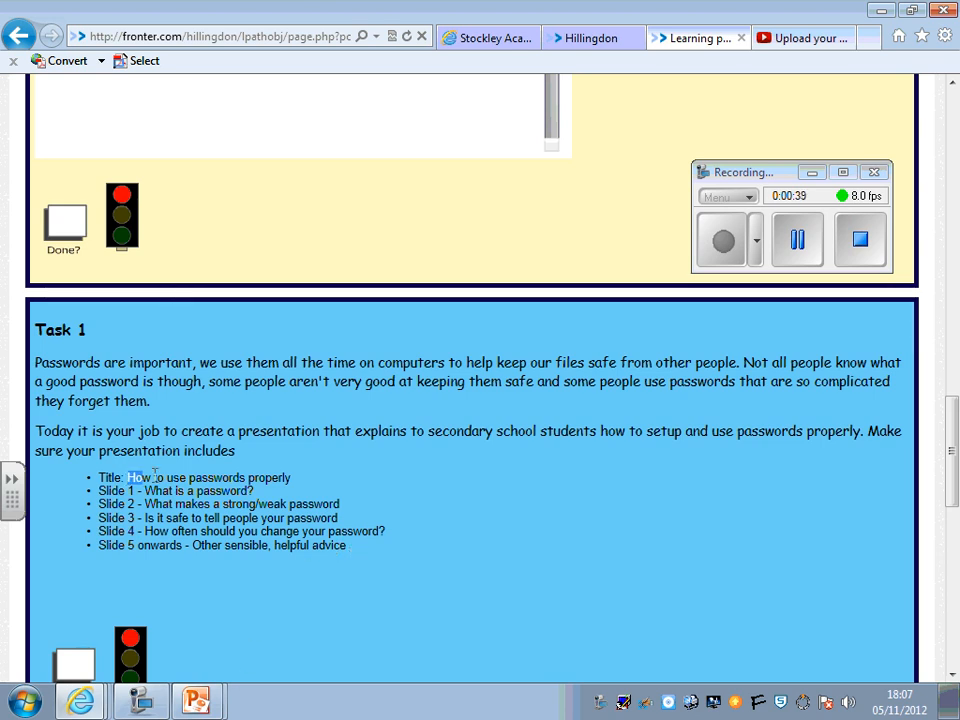
pyautogui.rightClick(155, 478)
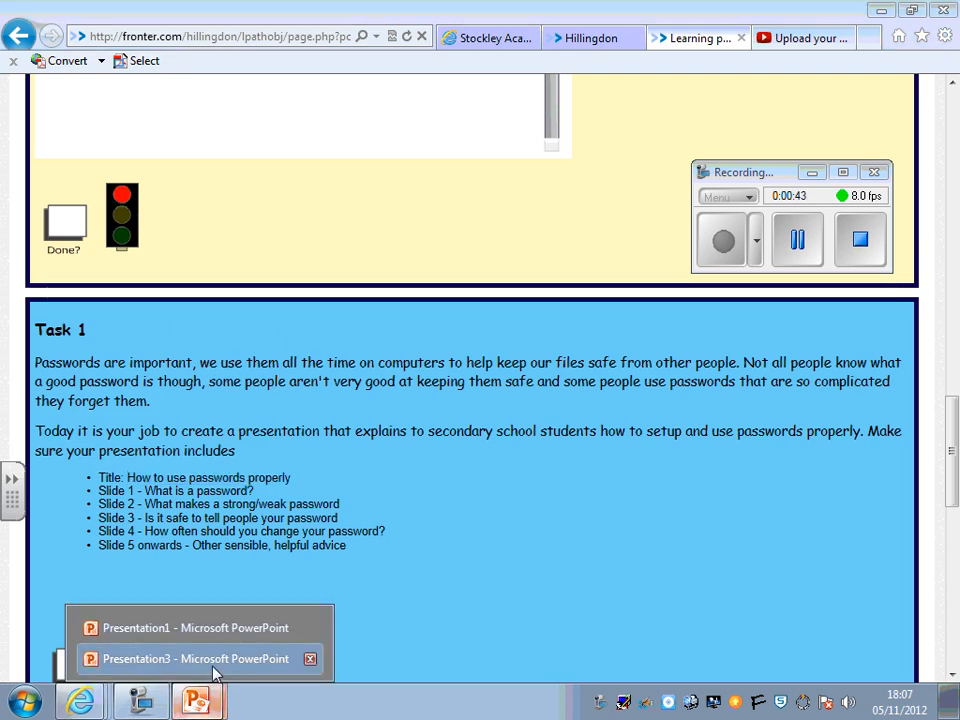
# In Presentation3, title slide 1 'How to use passwords properly' with subtitle 'By Mr Grafton'.
pyautogui.click(194, 658)
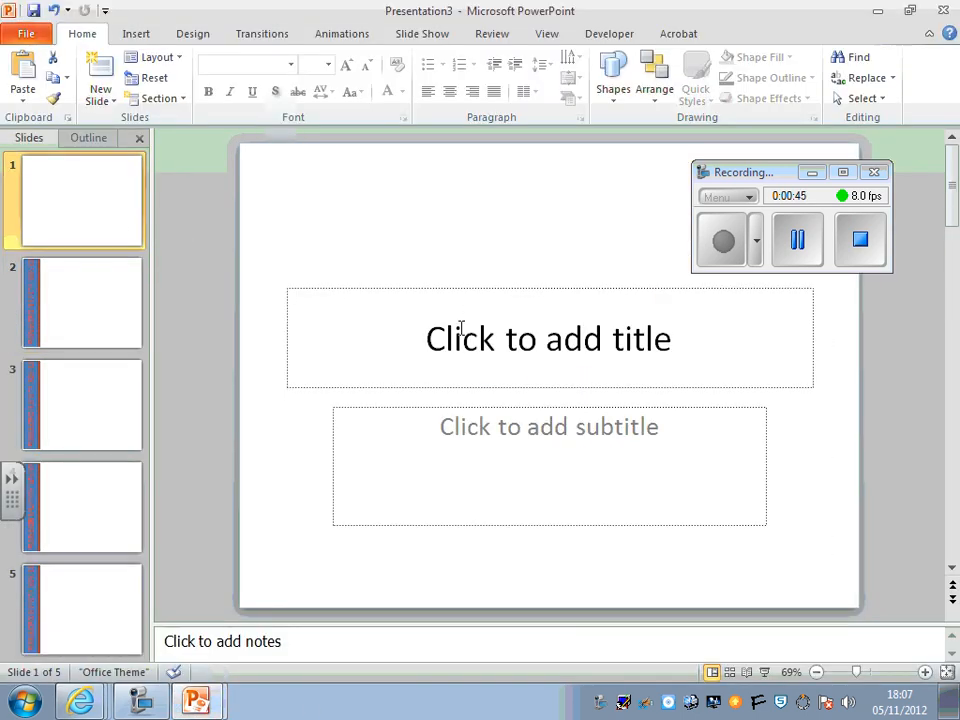
pyautogui.write('How to use passwords properly')
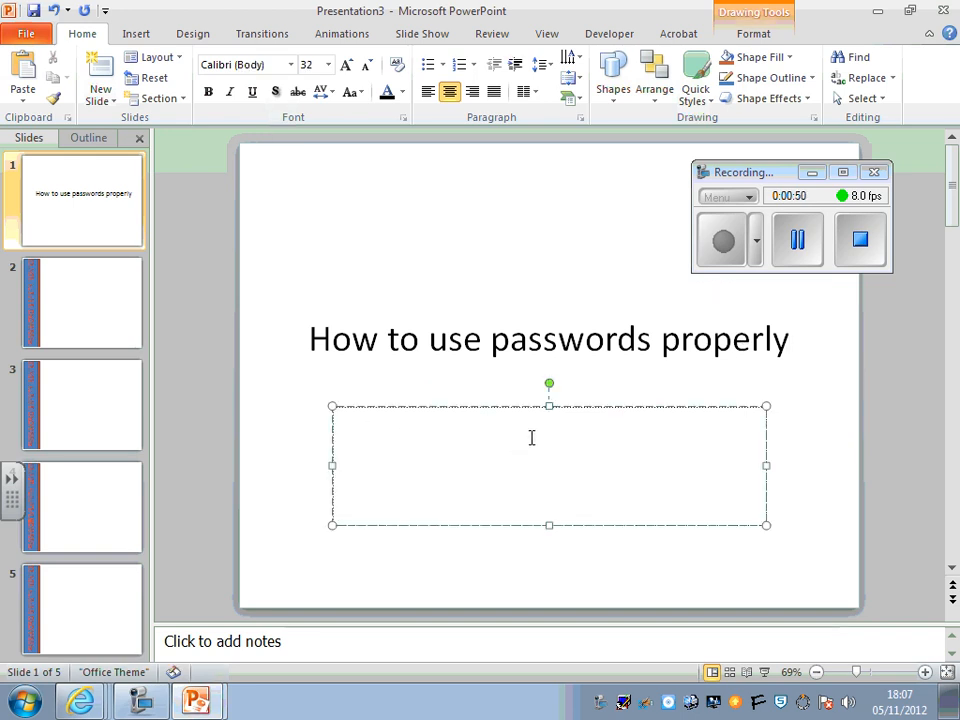
pyautogui.write('By Mr G')
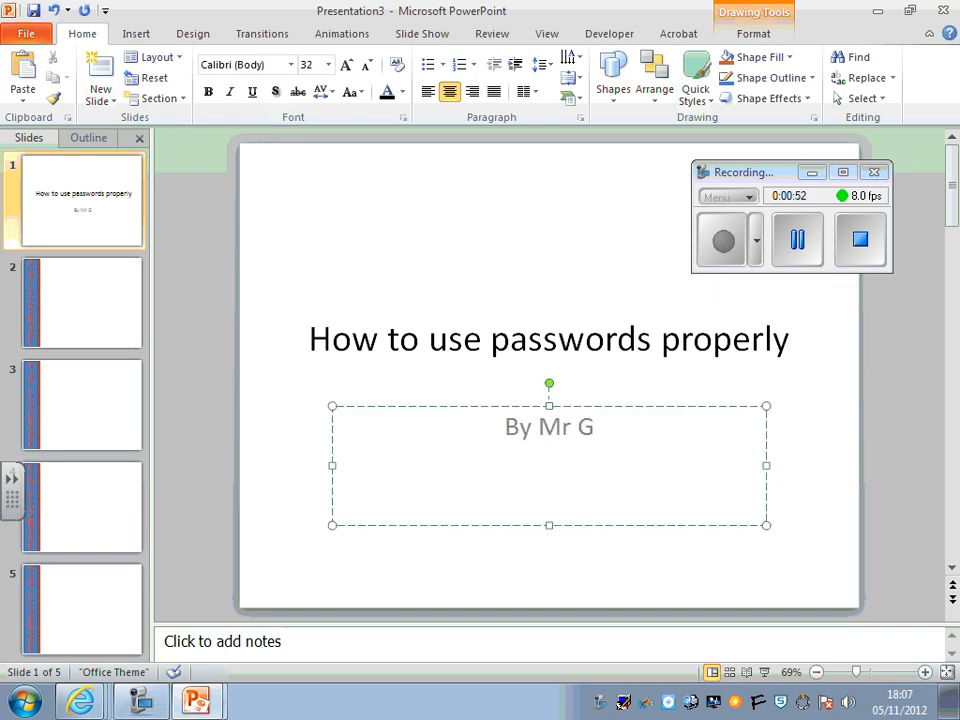
pyautogui.write('rafton')
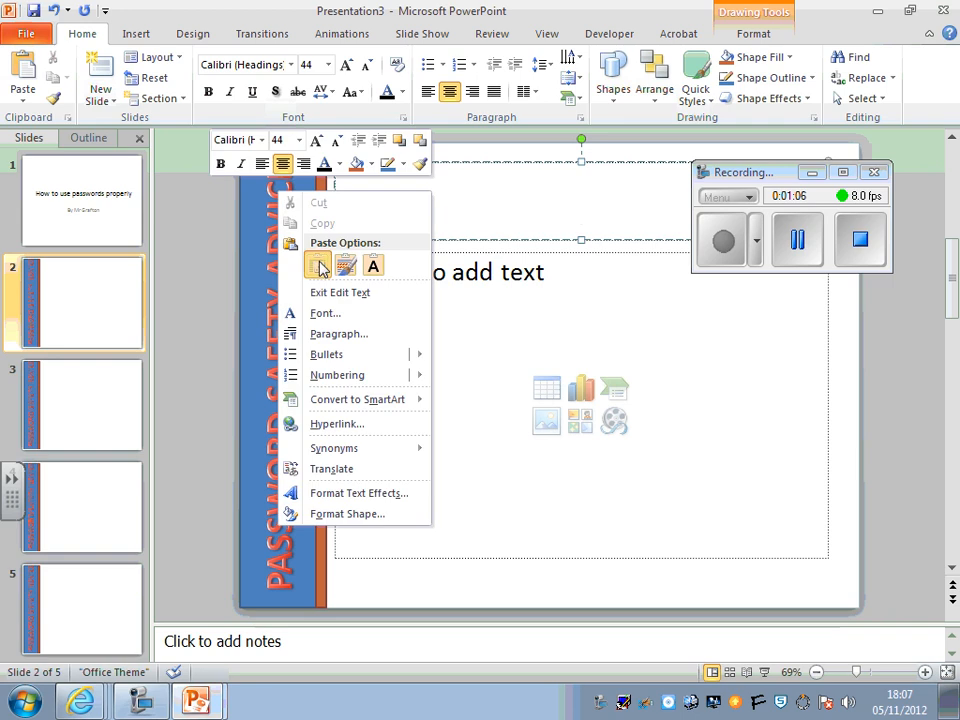
# Paste the copied title as plain text, check slide 4's title, and return to slide 2.
pyautogui.click(345, 265)
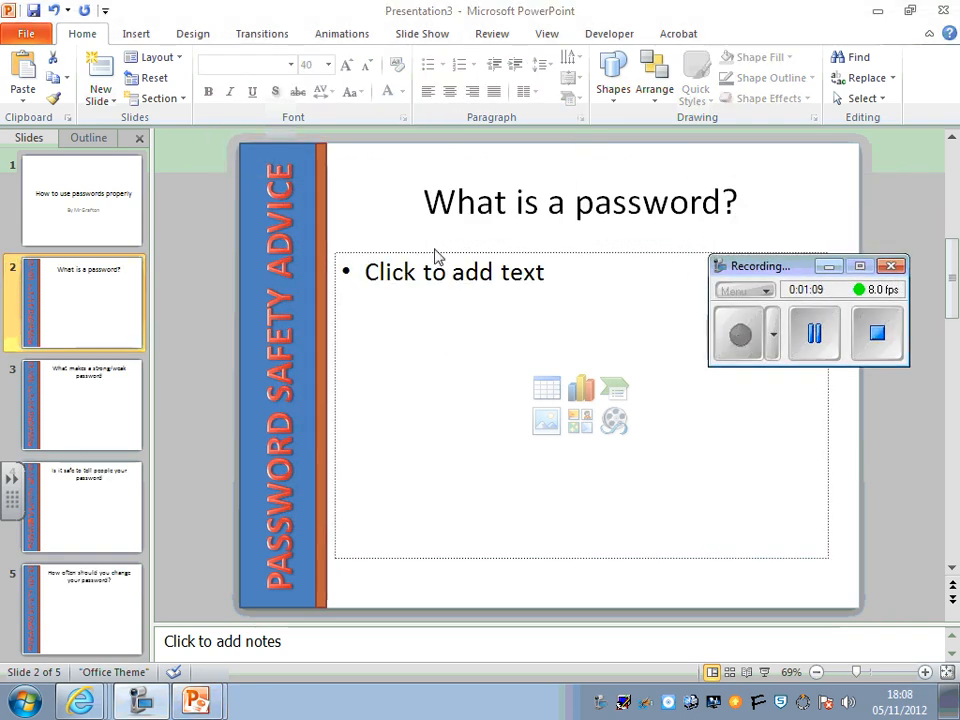
pyautogui.click(80, 507)
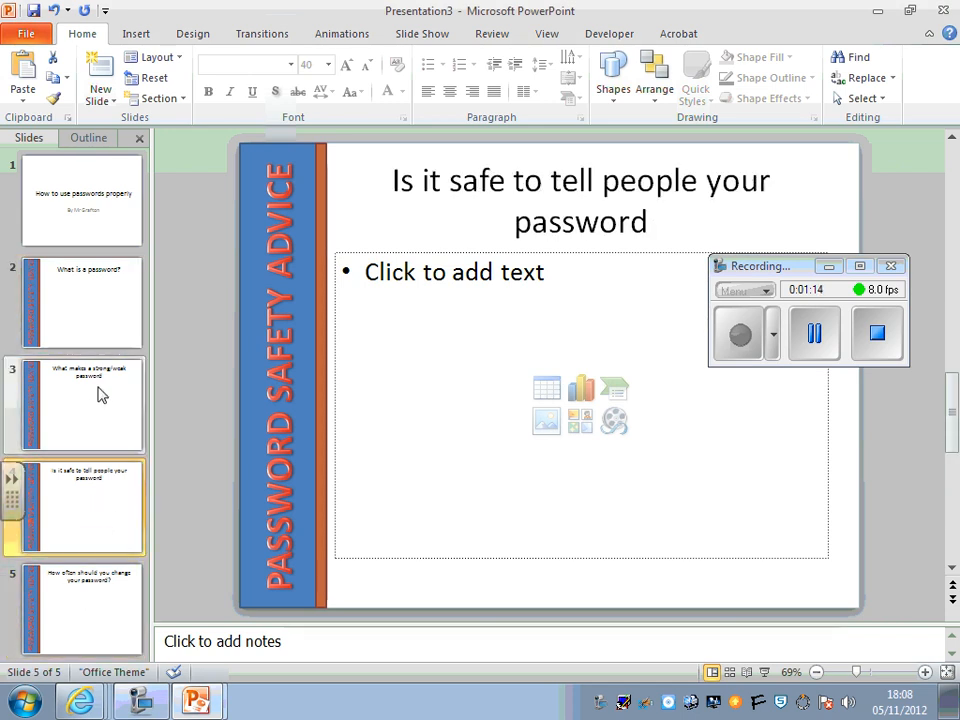
pyautogui.click(80, 300)
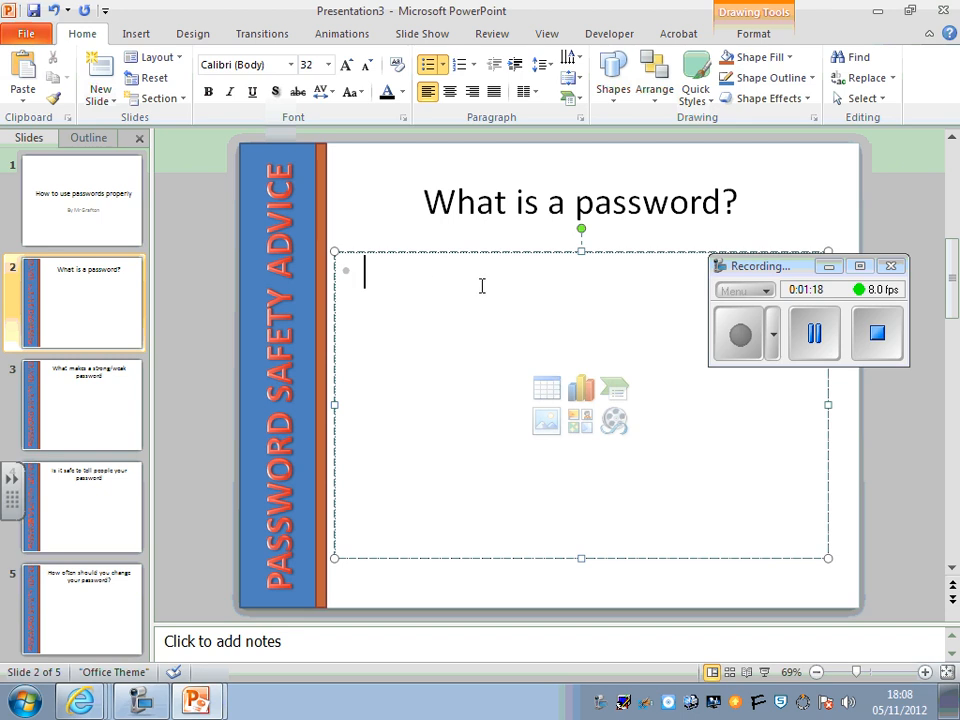
pyautogui.moveTo(583, 558)
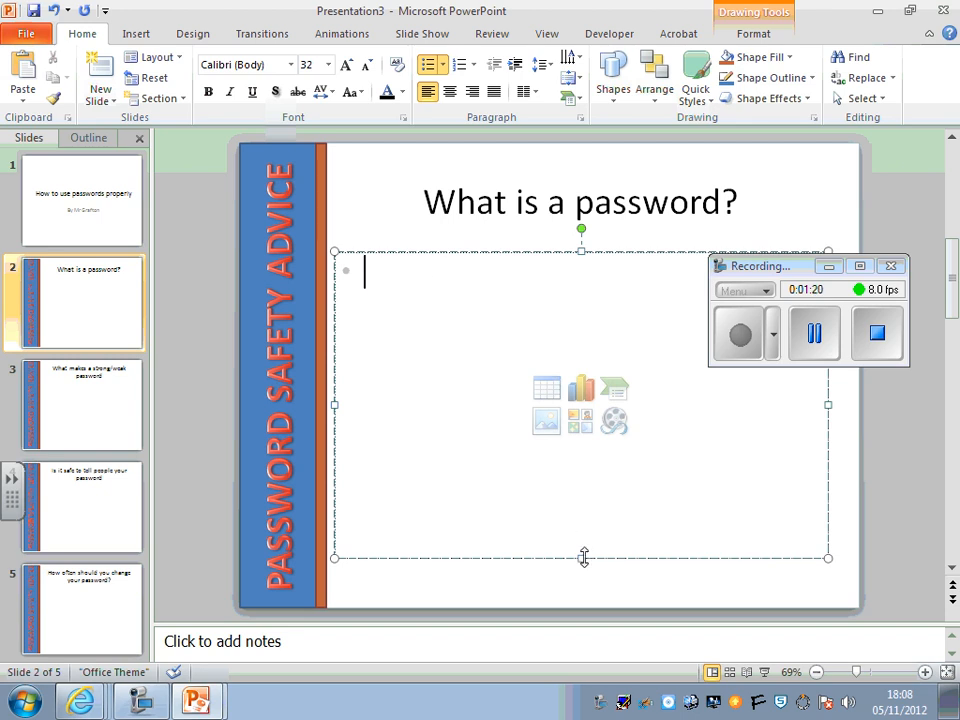